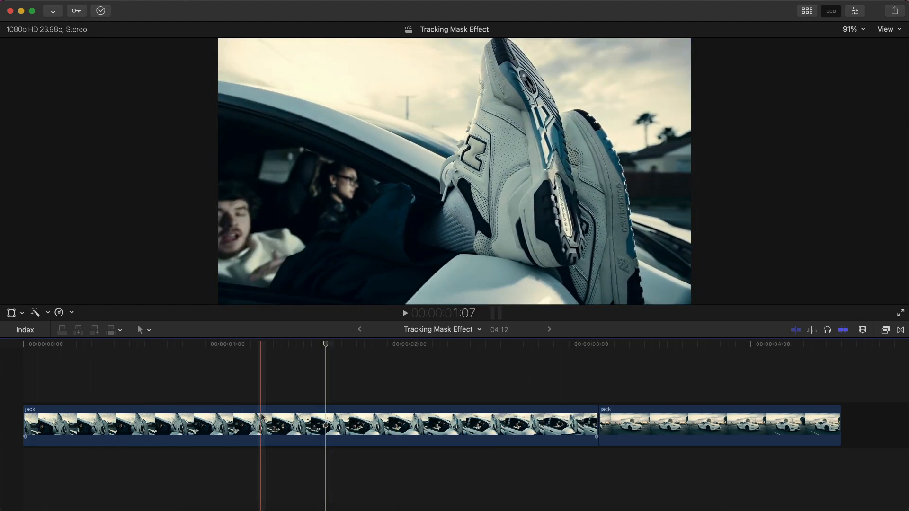
# Add a freeze frame of the sneaker shot to the jack clip at the playhead.
pyautogui.click(199, 344)
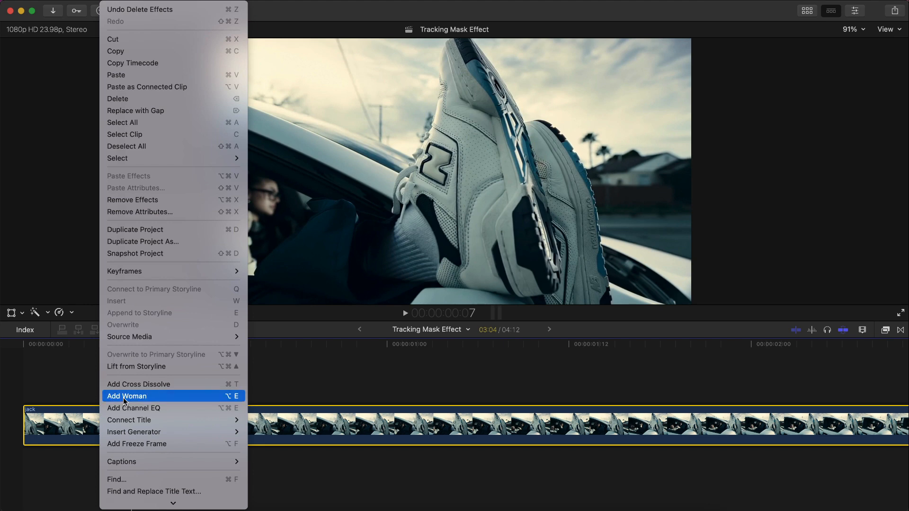
pyautogui.click(127, 396)
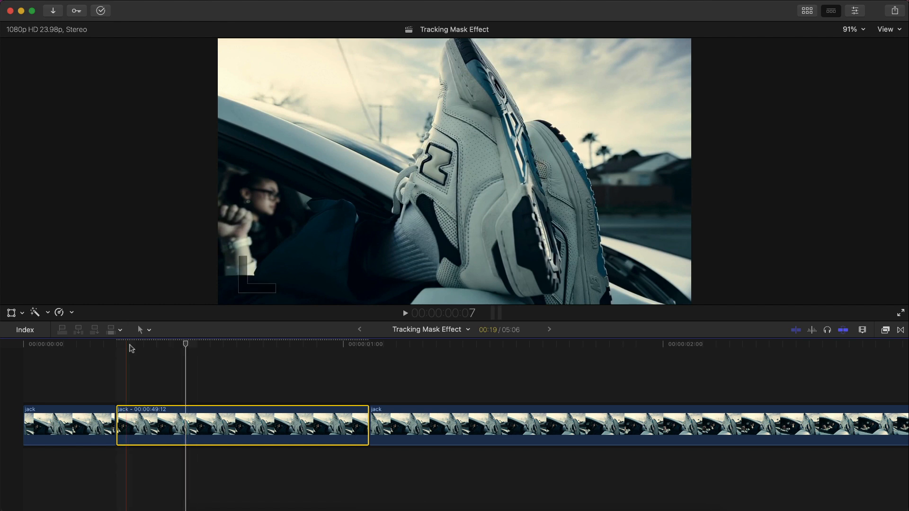
# Trace a Draw Mask around the sneaker's N logo on the freeze frame and show its settings.
pyautogui.click(116, 343)
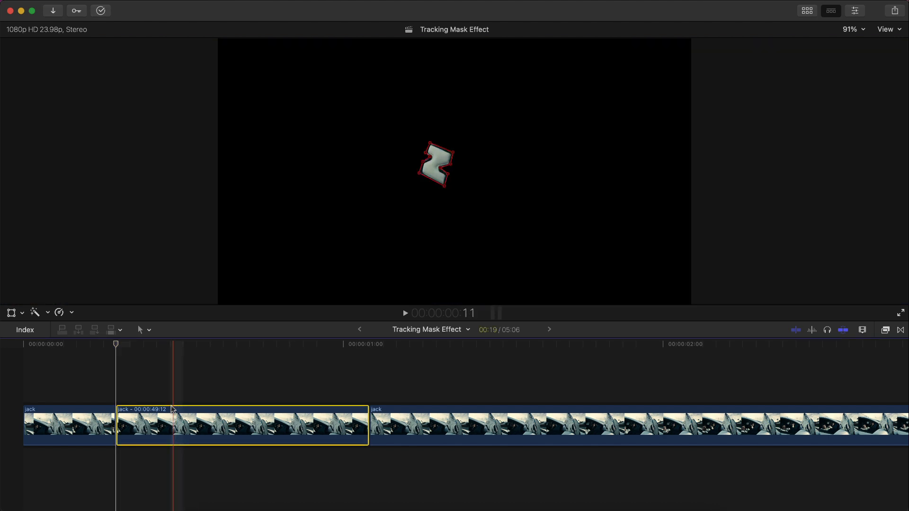
pyautogui.click(853, 10)
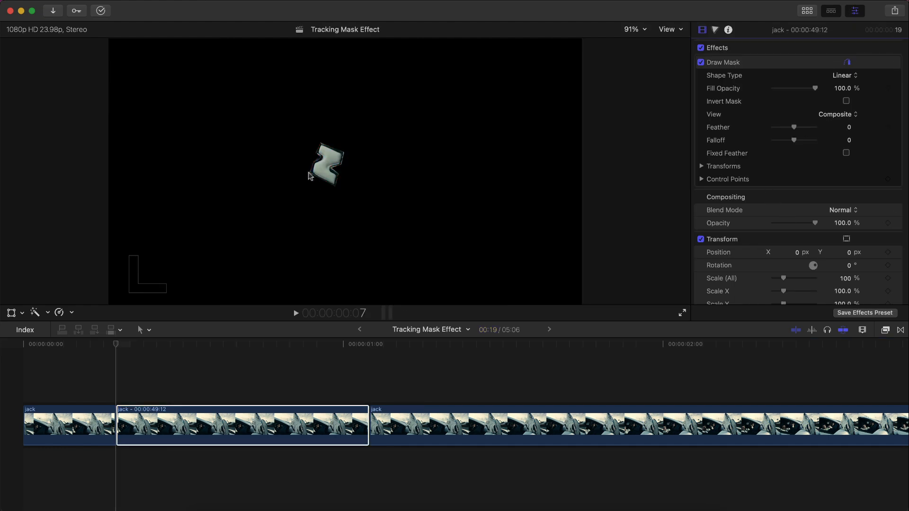
# Zoom the viewer to 400% and set the logo mask feather to -5 and falloff to -100.
pyautogui.click(632, 29)
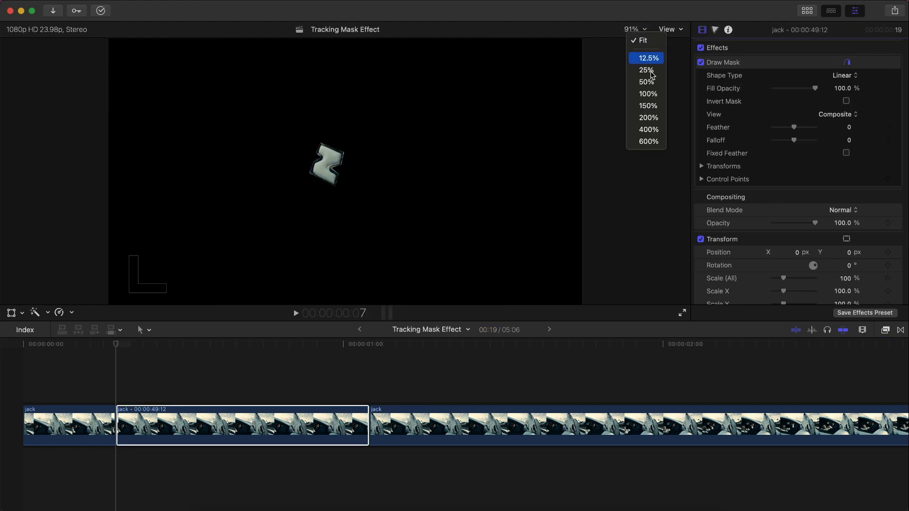
pyautogui.click(648, 130)
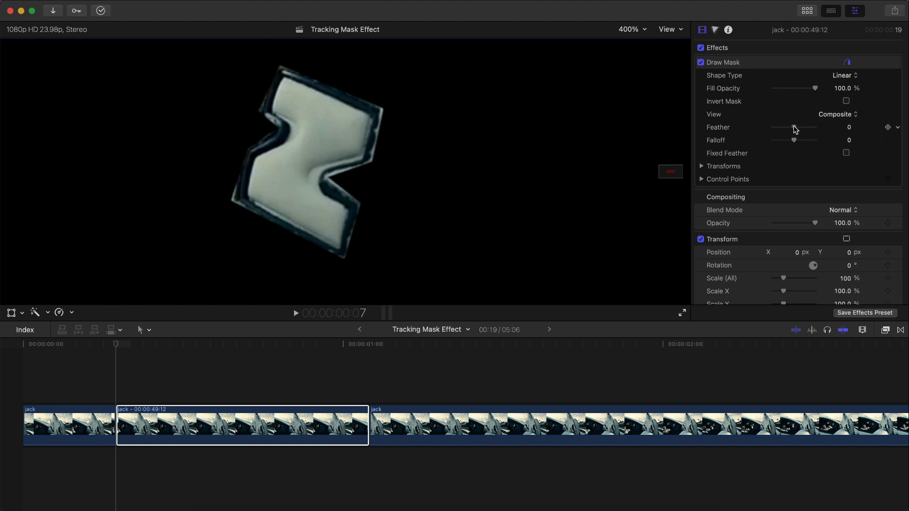
pyautogui.moveTo(785, 129); pyautogui.dragTo(797, 129)
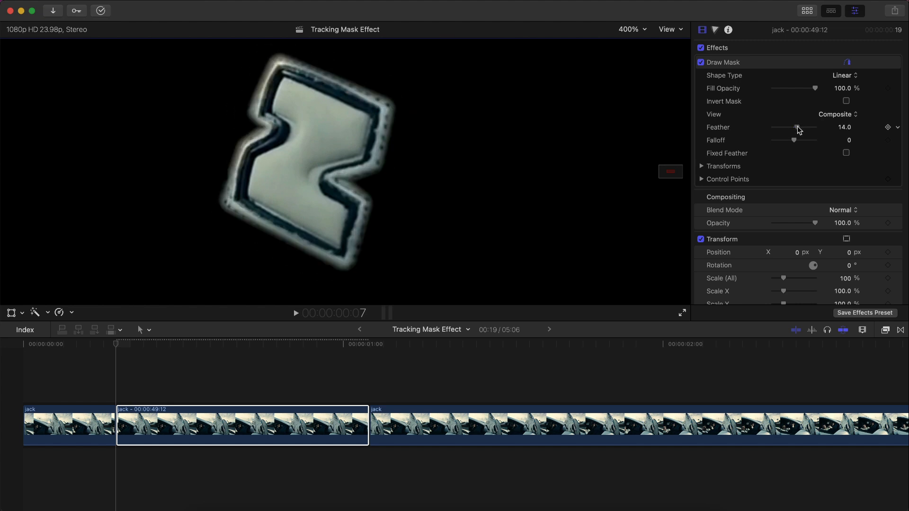
pyautogui.moveTo(797, 130); pyautogui.dragTo(790, 130)
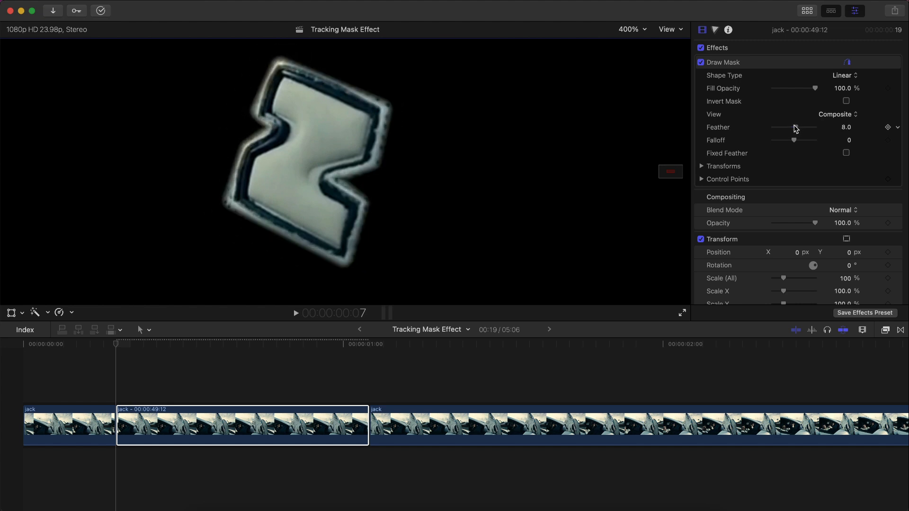
pyautogui.moveTo(808, 127); pyautogui.dragTo(784, 127)
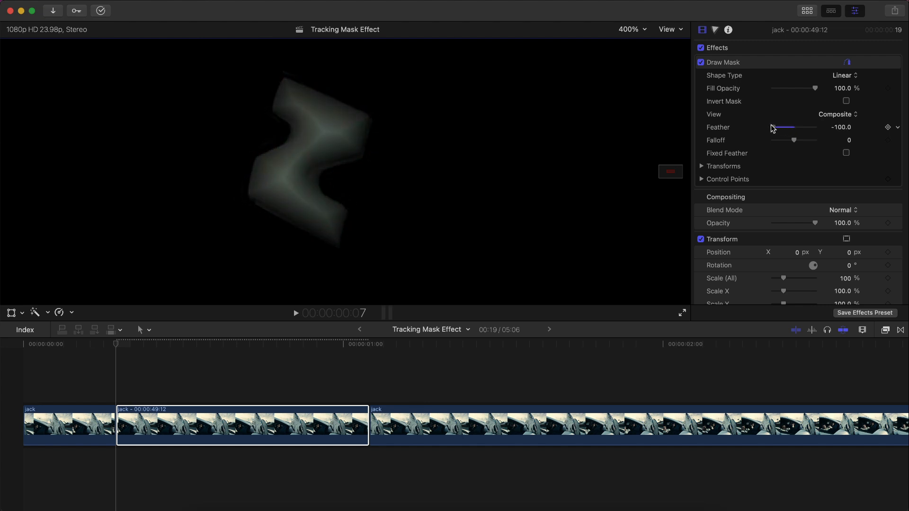
pyautogui.moveTo(765, 127); pyautogui.dragTo(795, 127)
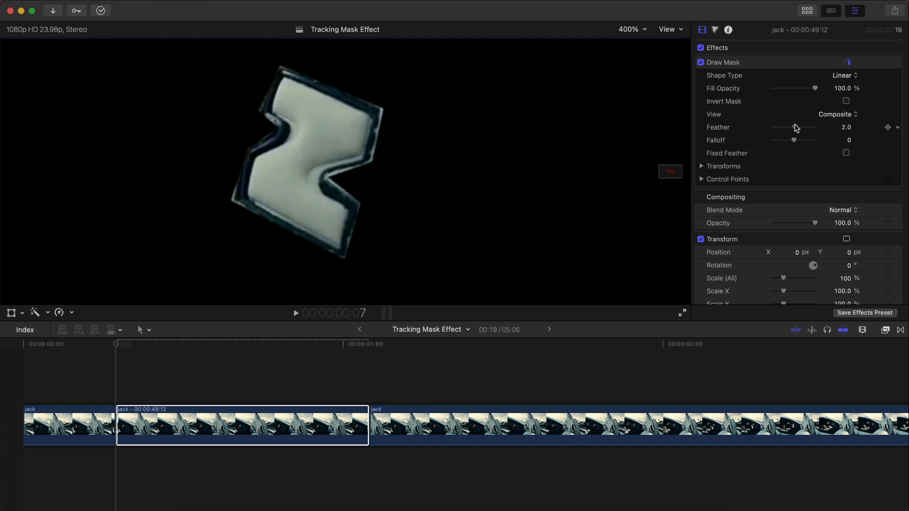
pyautogui.moveTo(797, 127); pyautogui.dragTo(788, 127)
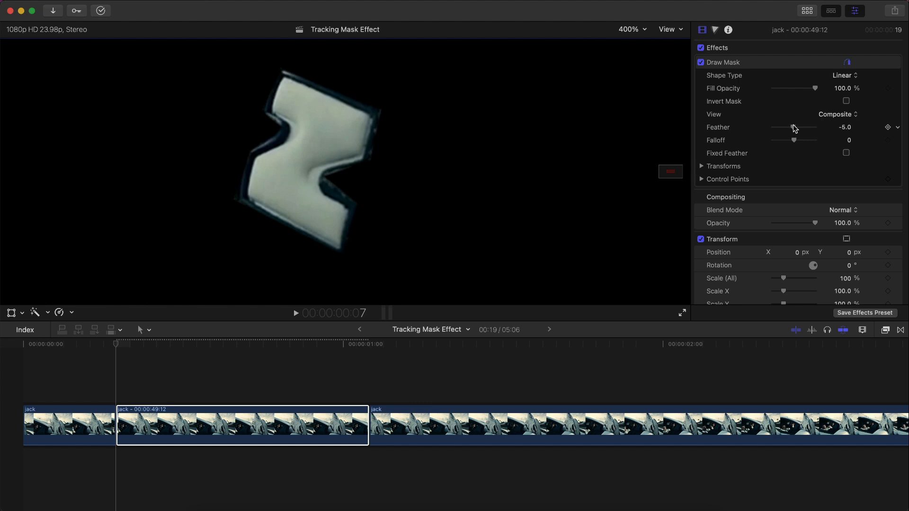
pyautogui.moveTo(793, 140); pyautogui.dragTo(772, 140)
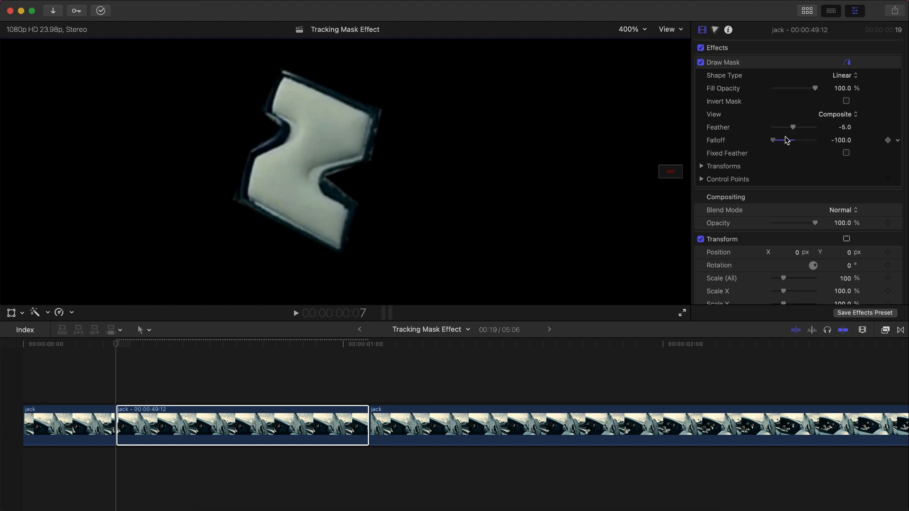
pyautogui.moveTo(775, 140); pyautogui.dragTo(803, 140)
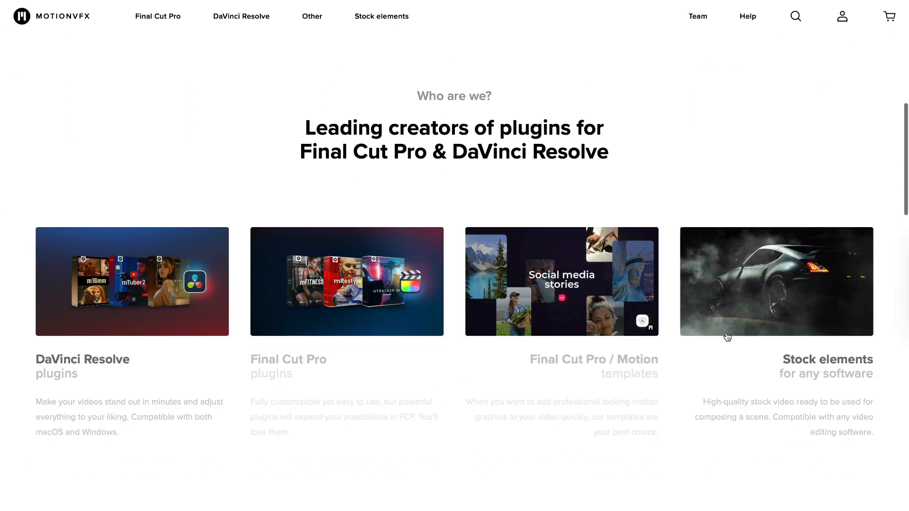
# Scroll down the MotionVFX product page past the subscribe elements and chapter bars.
pyautogui.scroll(-3)
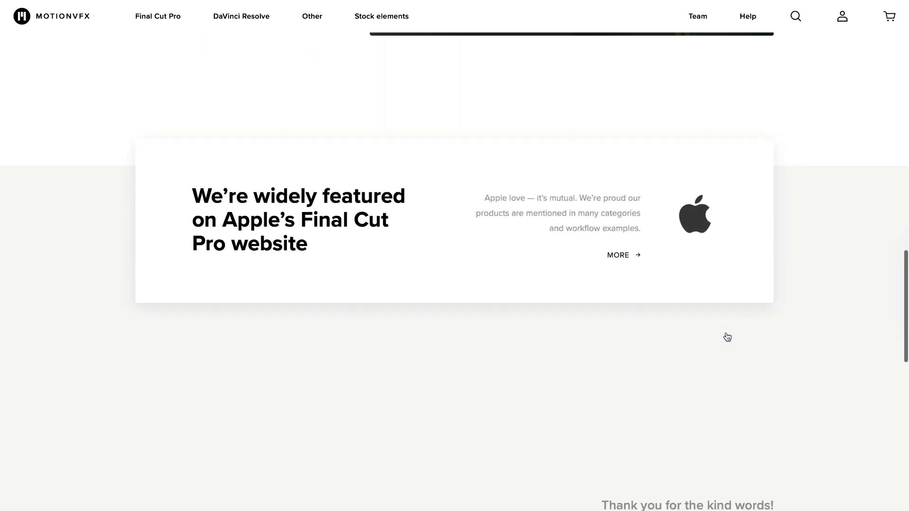
pyautogui.scroll(-3)
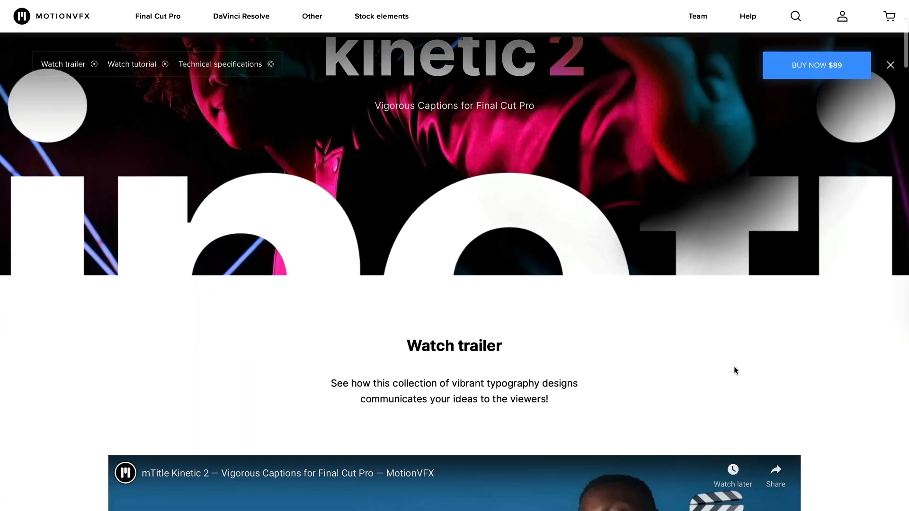
pyautogui.scroll(-3)
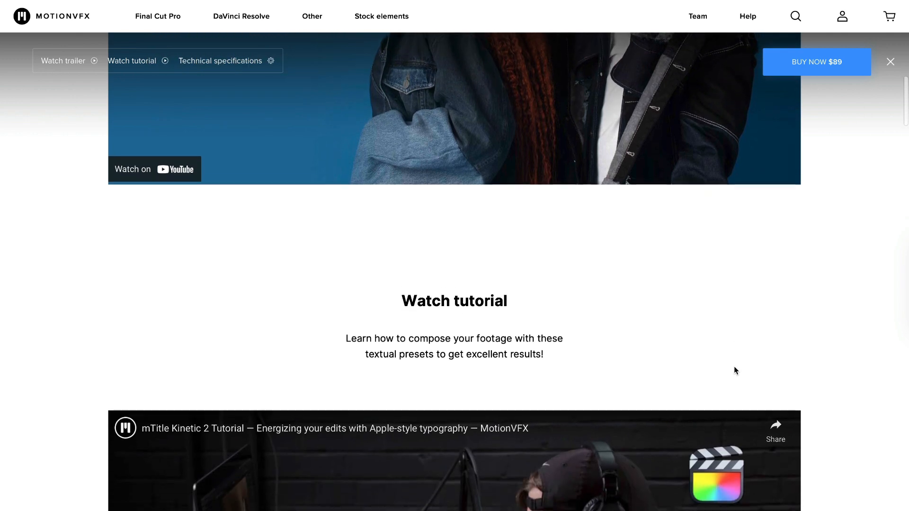
pyautogui.scroll(-3)
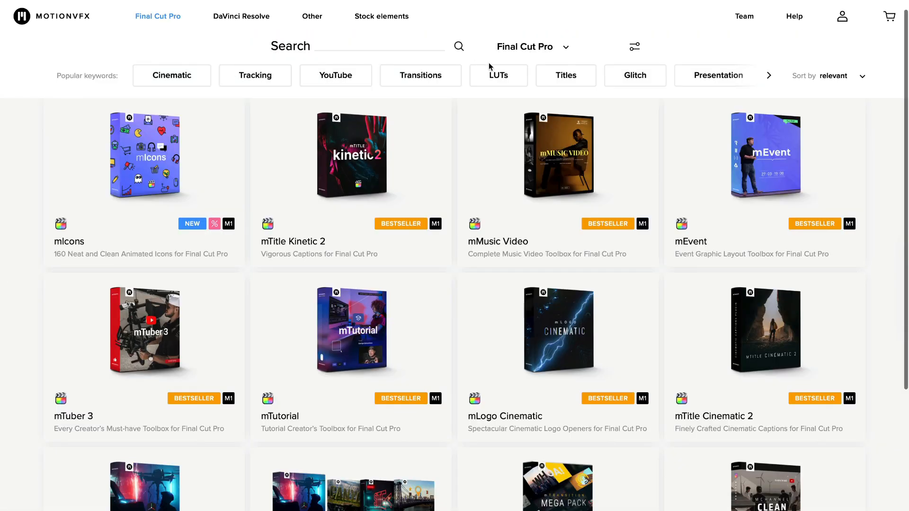
pyautogui.moveTo(767, 77)
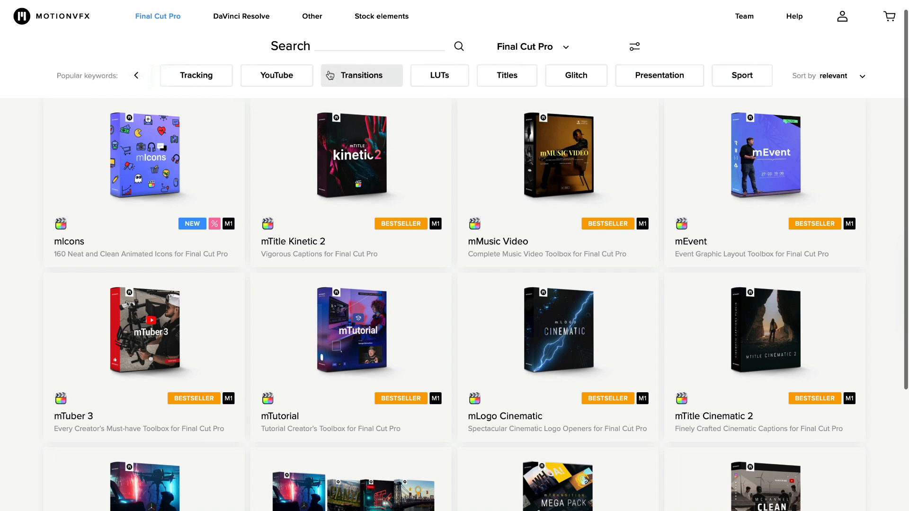
# Open the mTuber 3 page and scroll on to the Phenomenon Cinematics caption showcase.
pyautogui.click(142, 330)
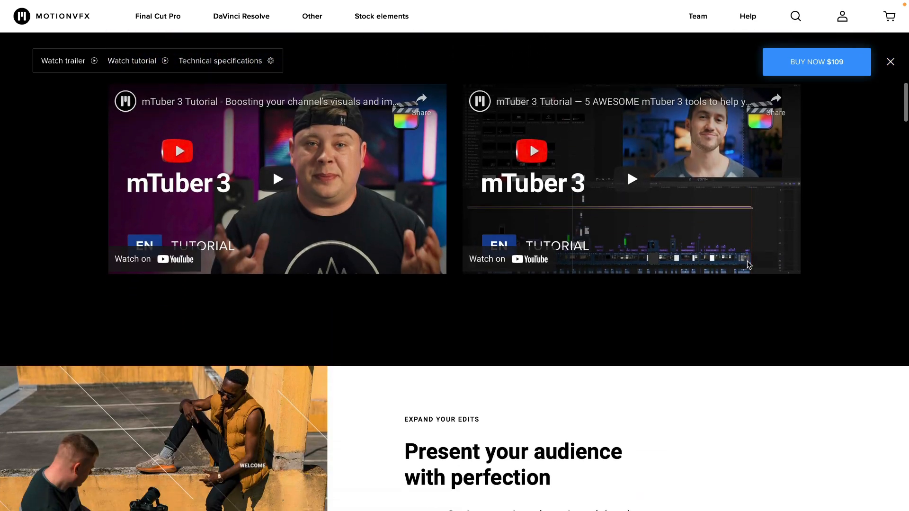
pyautogui.scroll(-3)
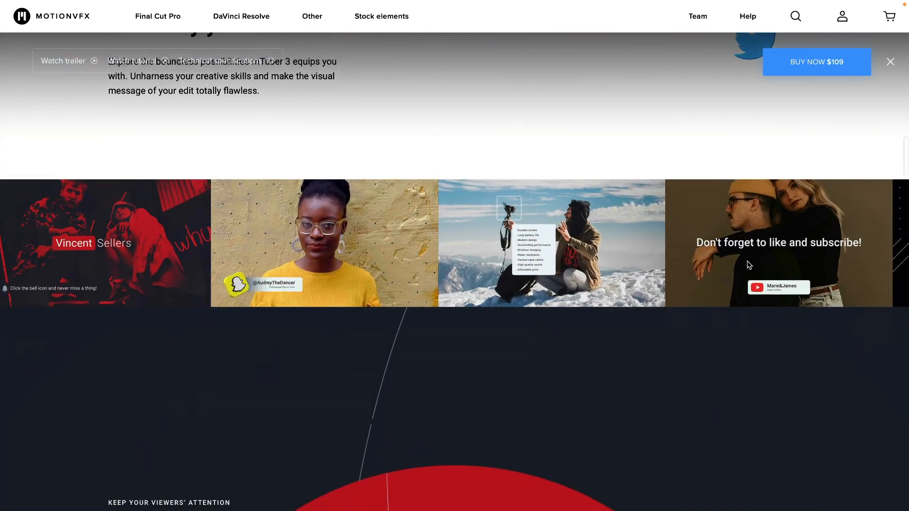
pyautogui.scroll(-3)
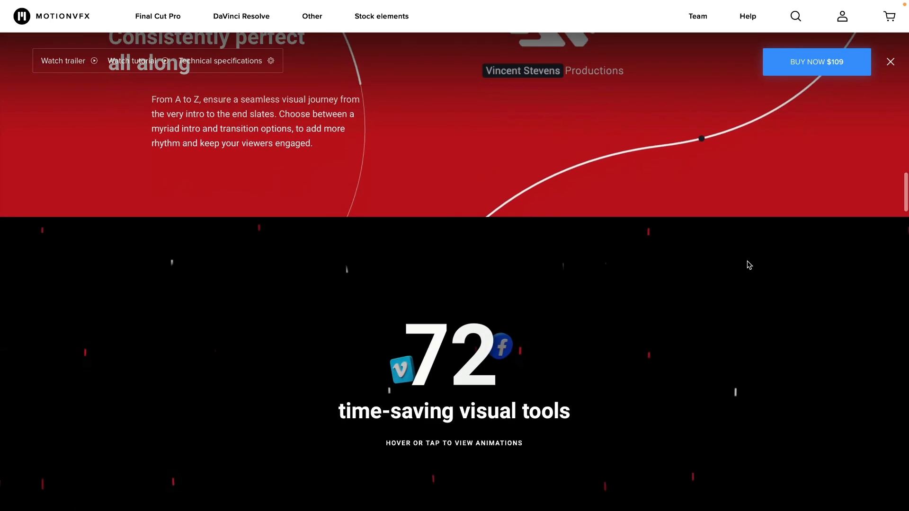
pyautogui.scroll(-3)
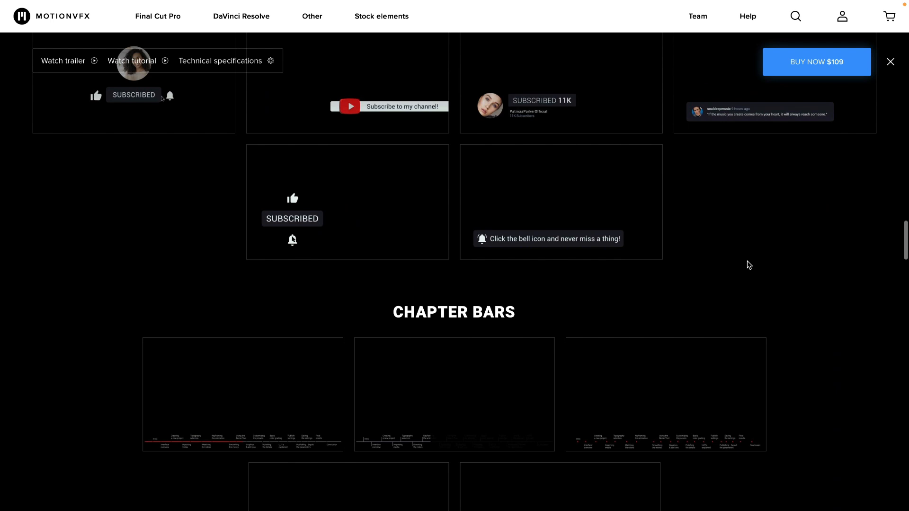
pyautogui.scroll(-3)
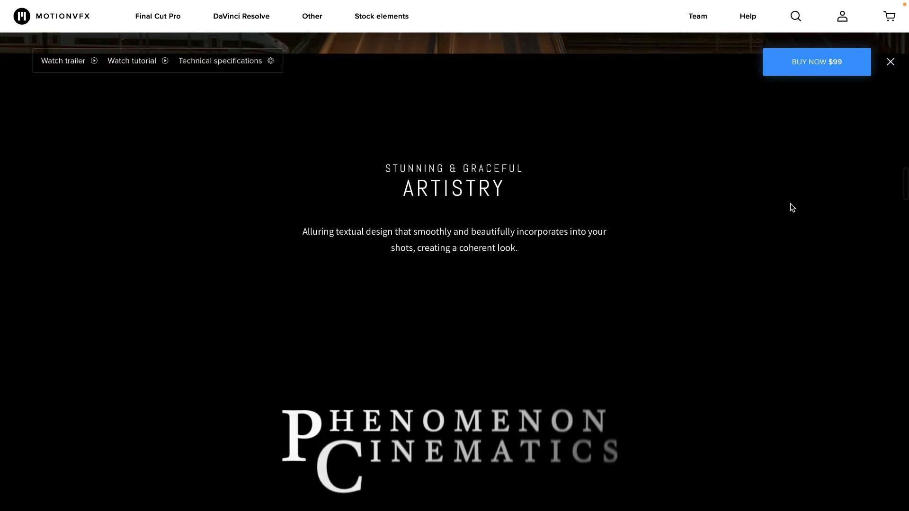
pyautogui.scroll(-3)
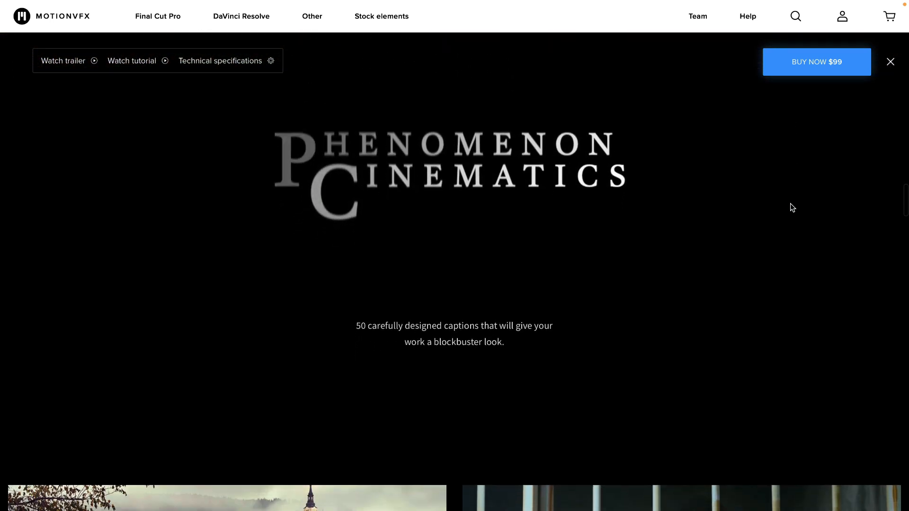
pyautogui.scroll(-3)
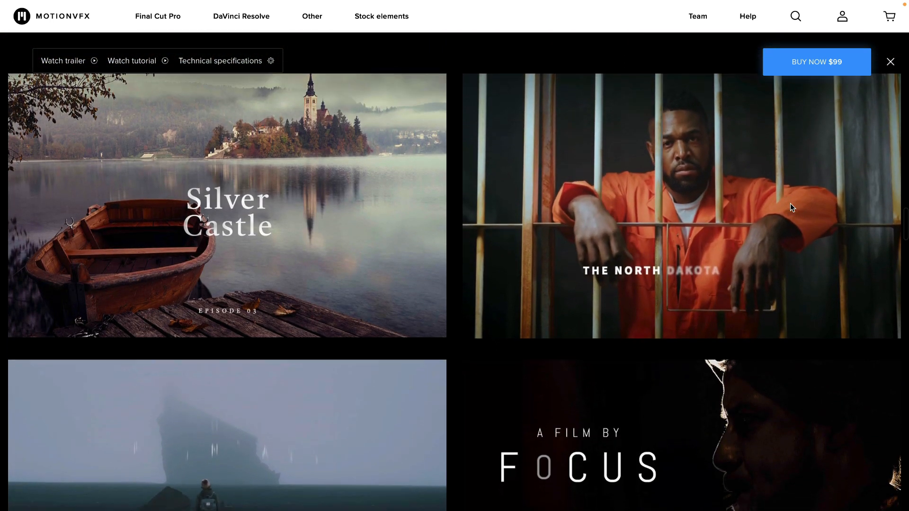
pyautogui.scroll(-3)
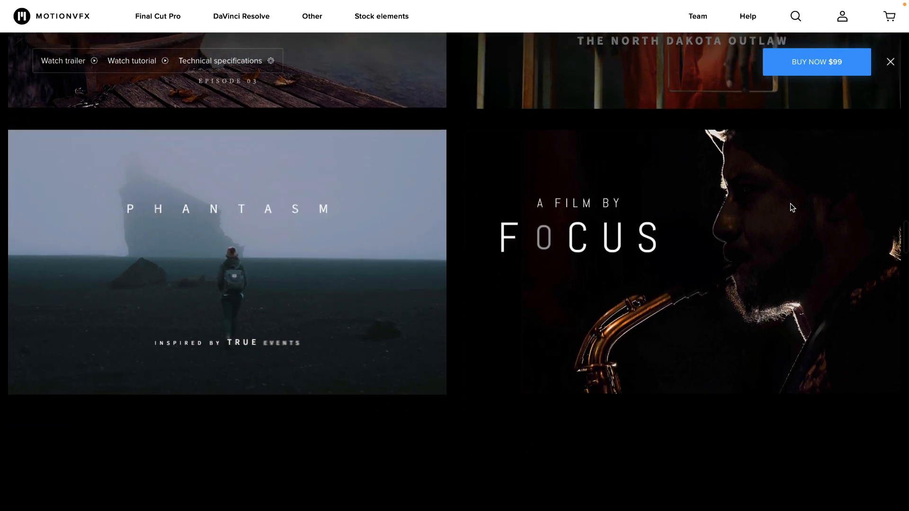
# Open the MotionVFX Team page and scroll through 'Meet our creative squad' and 'Talented tutors'.
pyautogui.click(697, 15)
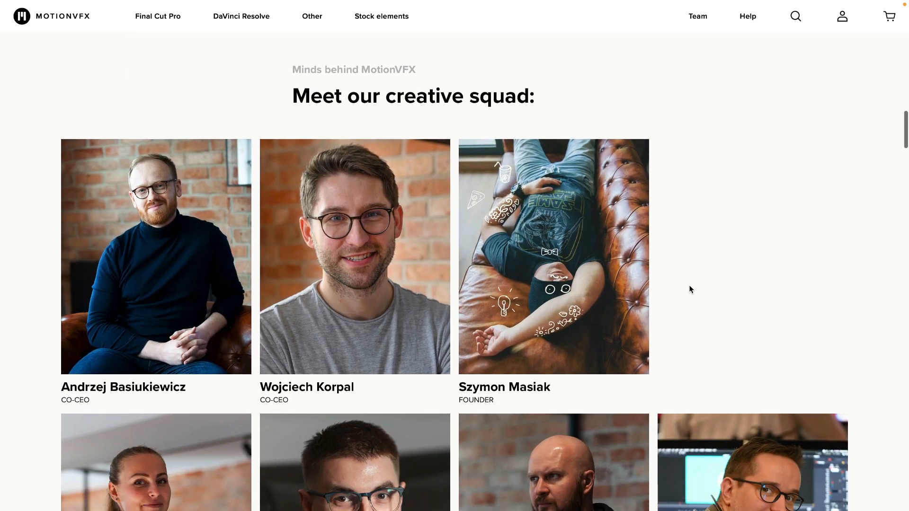
pyautogui.scroll(-3)
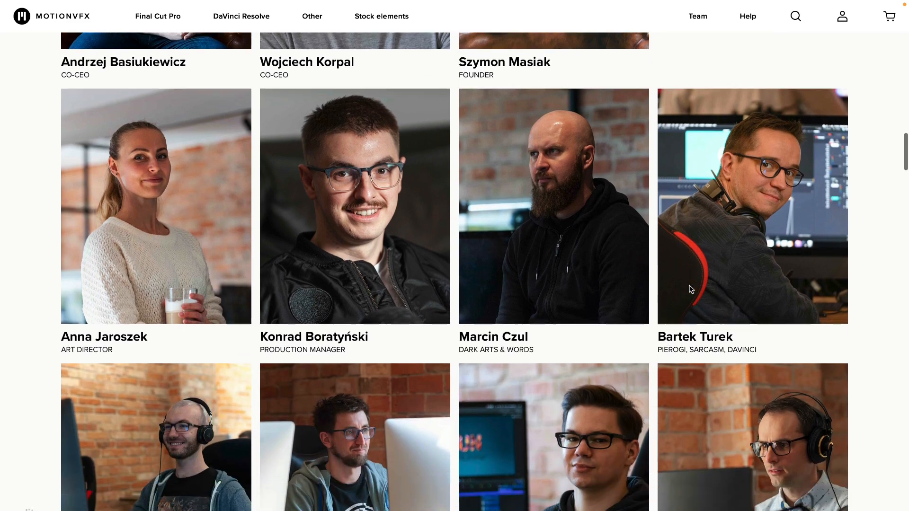
pyautogui.scroll(-3)
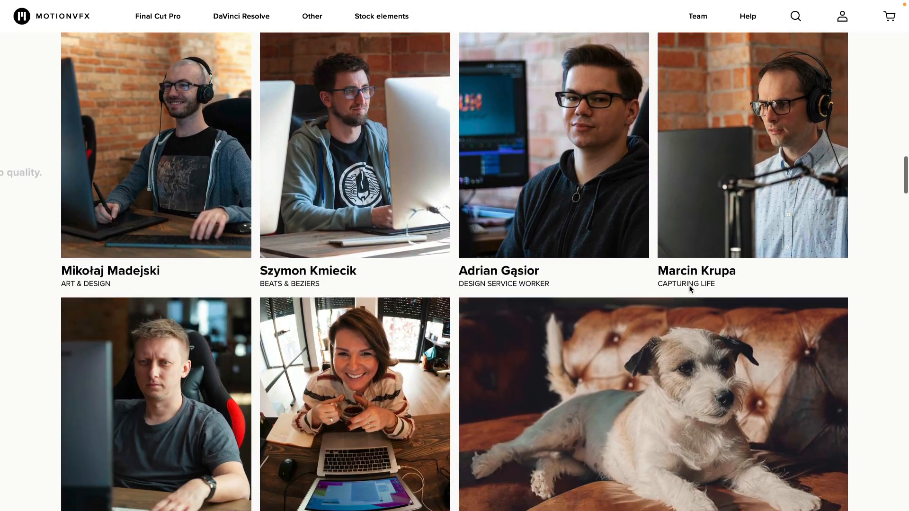
pyautogui.scroll(-3)
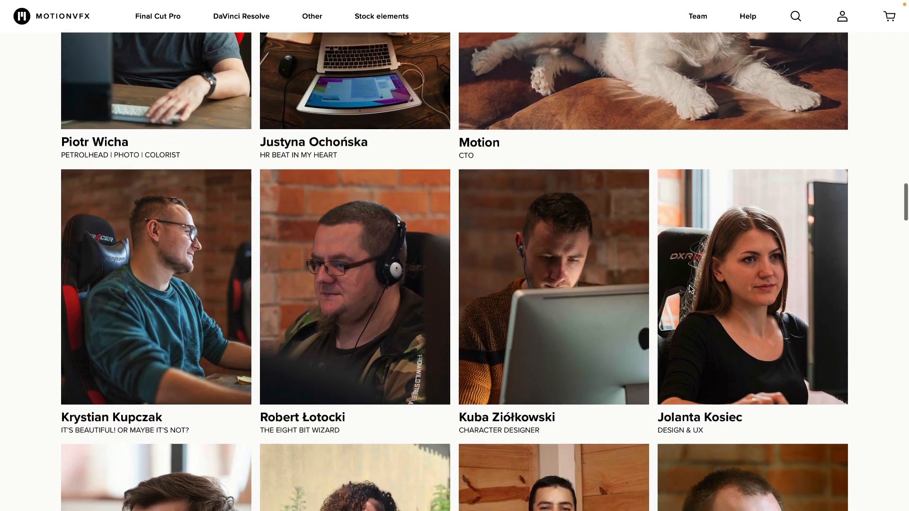
pyautogui.scroll(-3)
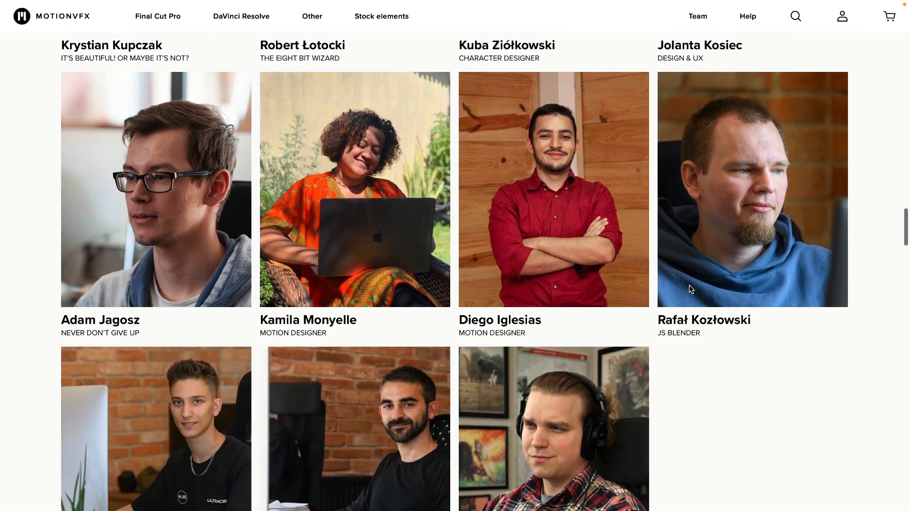
pyautogui.scroll(-3)
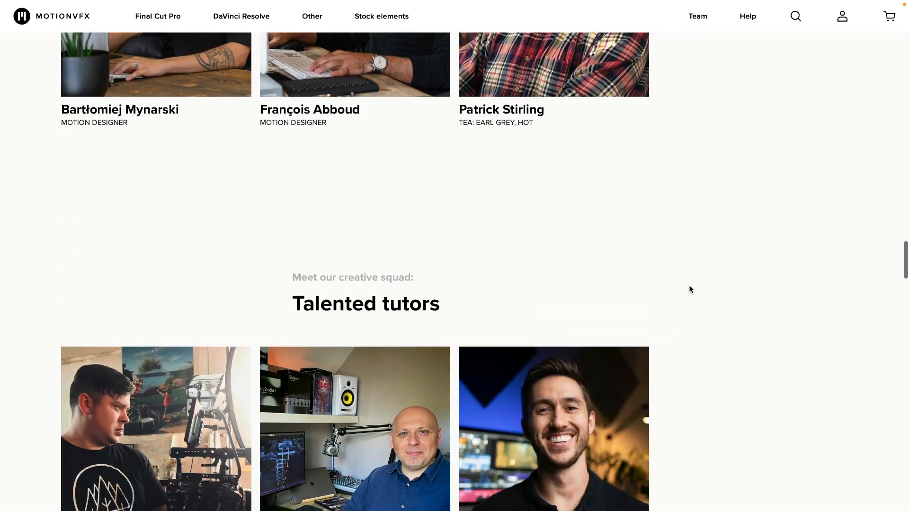
pyautogui.scroll(-3)
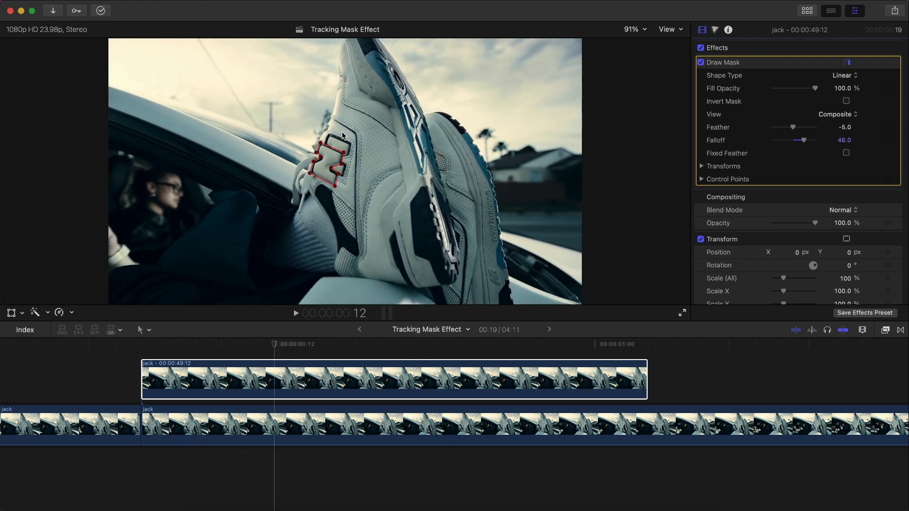
pyautogui.moveTo(154, 344)
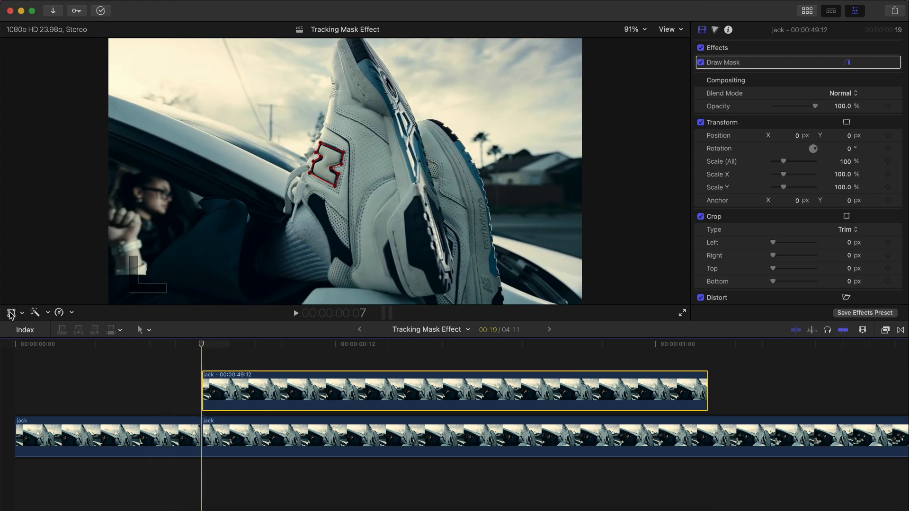
# Place a tracker over the sneaker's N logo and analyze its movement.
pyautogui.click(11, 313)
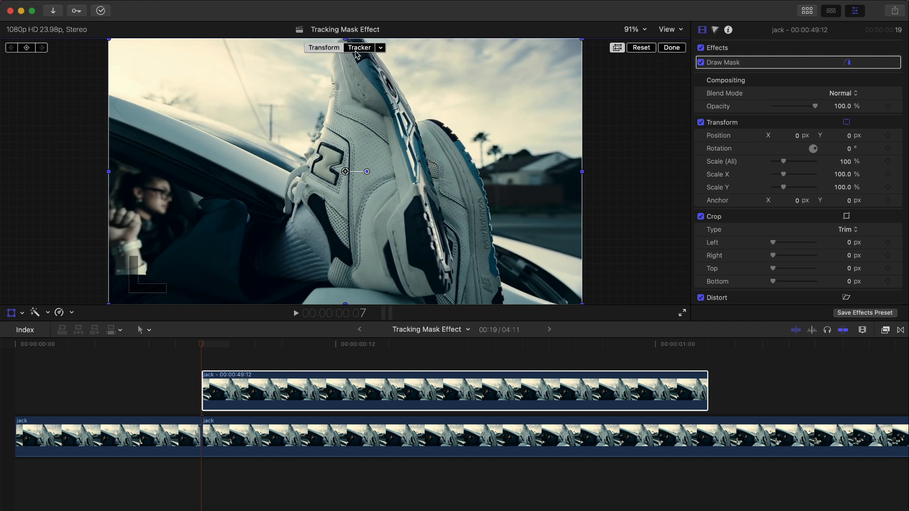
pyautogui.click(360, 47)
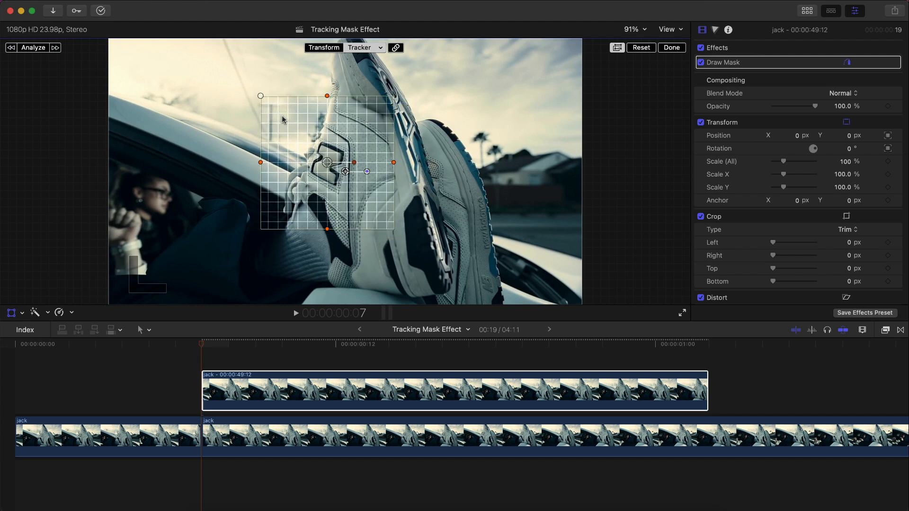
pyautogui.moveTo(292, 165)
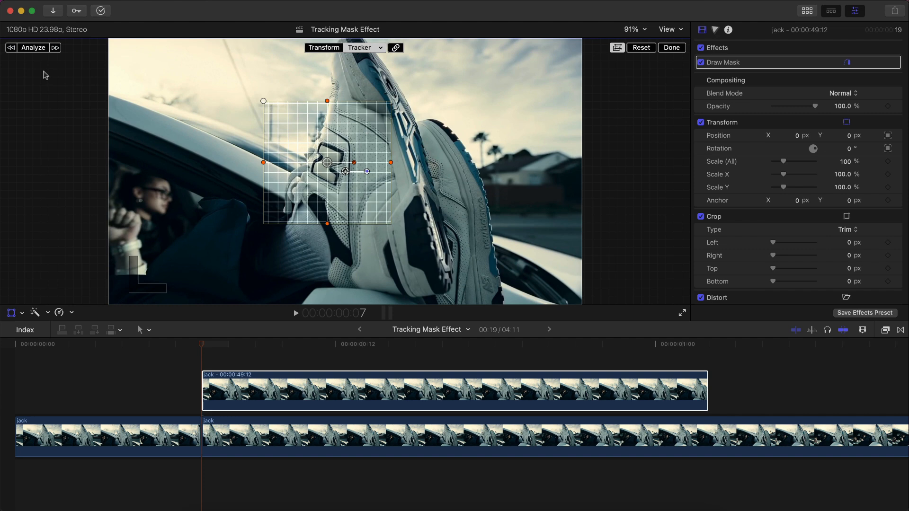
pyautogui.click(33, 47)
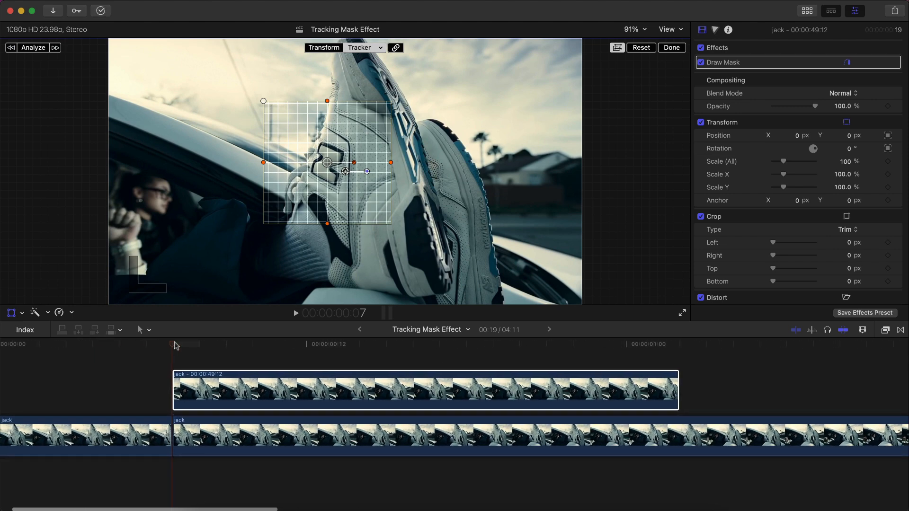
# Move the playhead back to the start of the N logo clip.
pyautogui.click(552, 344)
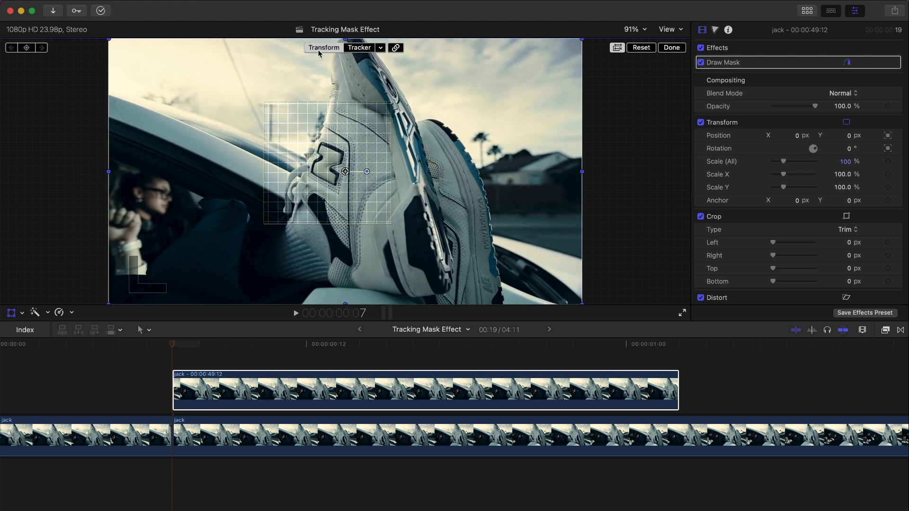
pyautogui.moveTo(314, 132)
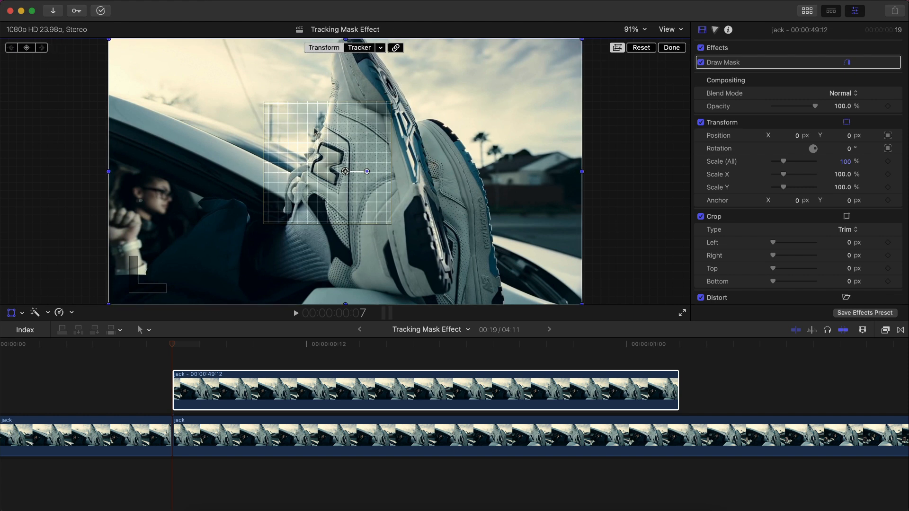
pyautogui.moveTo(290, 153)
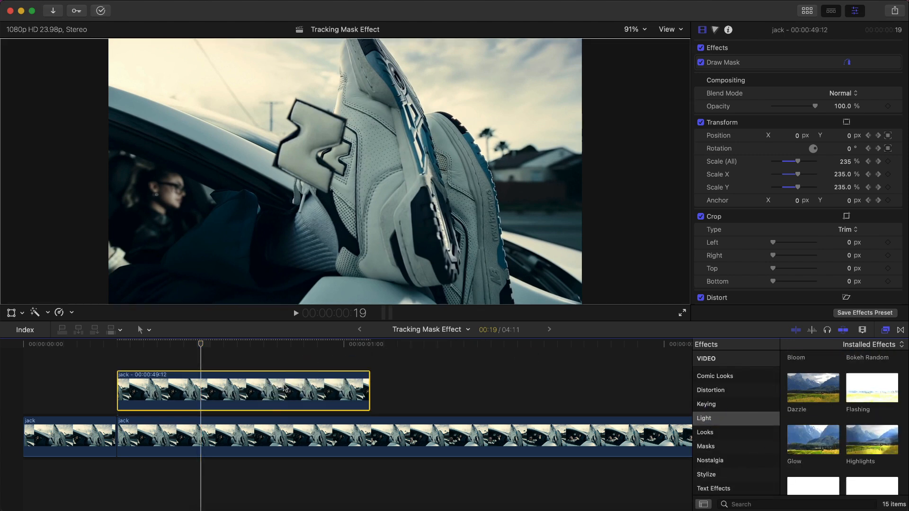
# Drag the Glow effect from the Light category onto the N logo clip.
pyautogui.moveTo(812, 437); pyautogui.dragTo(266, 390)
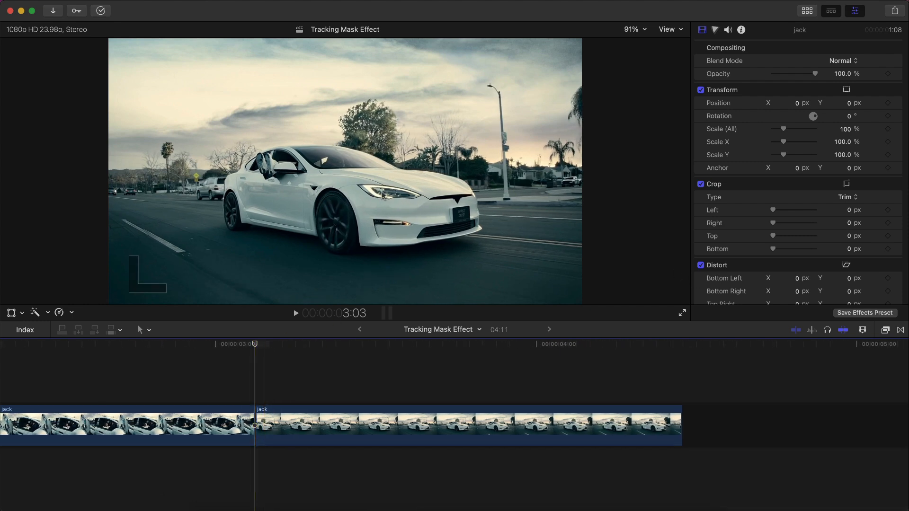
# Select the Tesla clip and drag the red beam's centre onto the headlight.
pyautogui.click(464, 425)
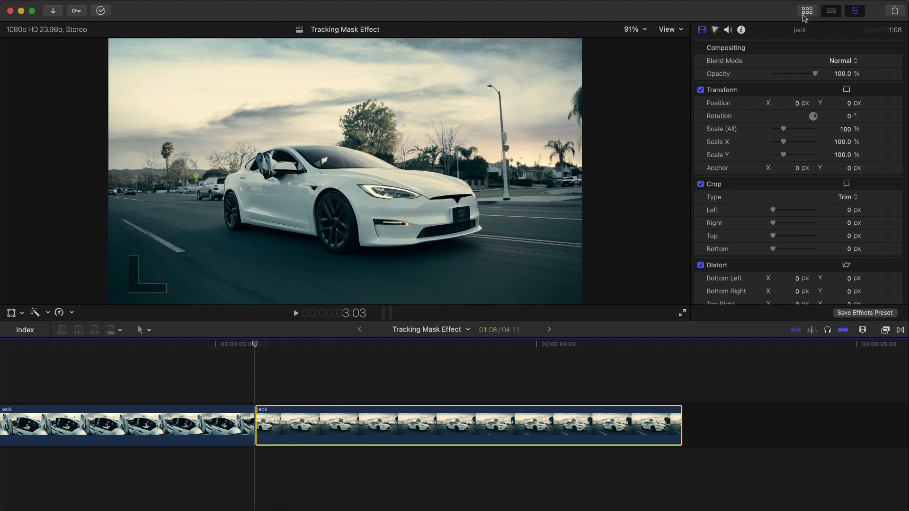
pyautogui.click(805, 11)
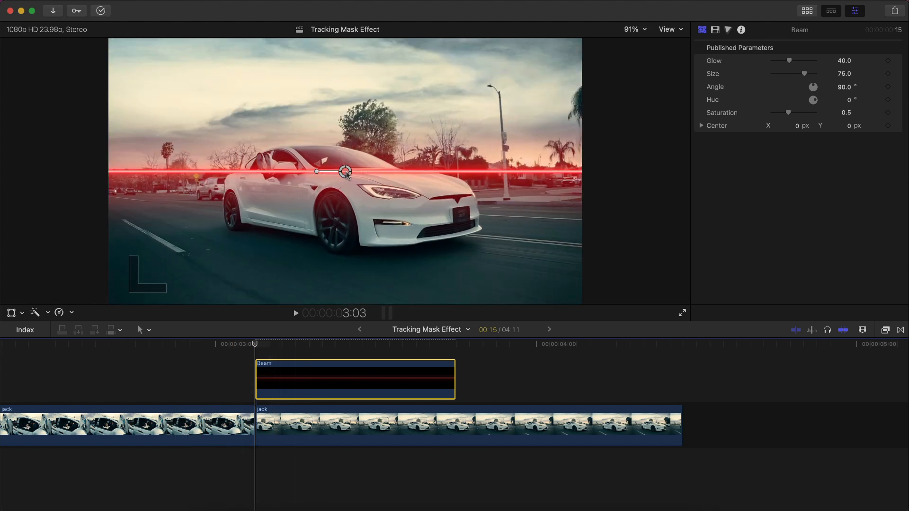
pyautogui.moveTo(346, 171); pyautogui.dragTo(485, 92)
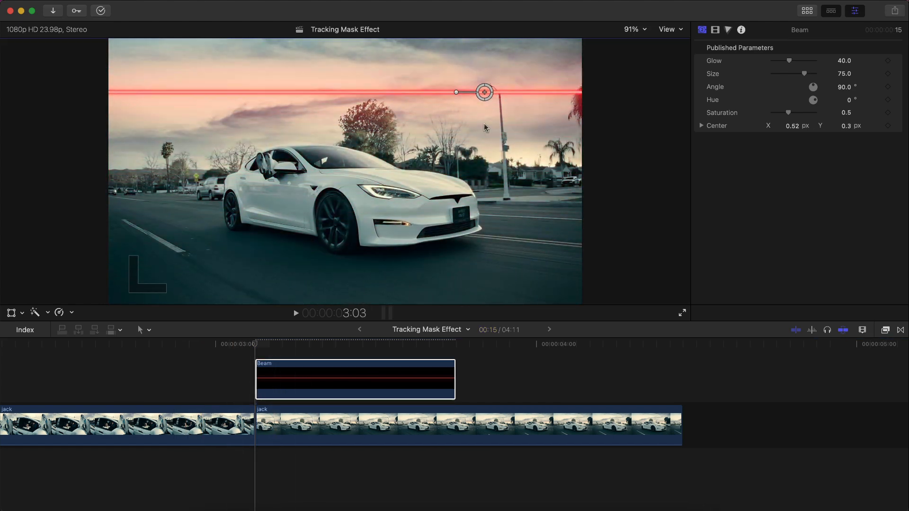
pyautogui.moveTo(484, 92); pyautogui.dragTo(391, 190)
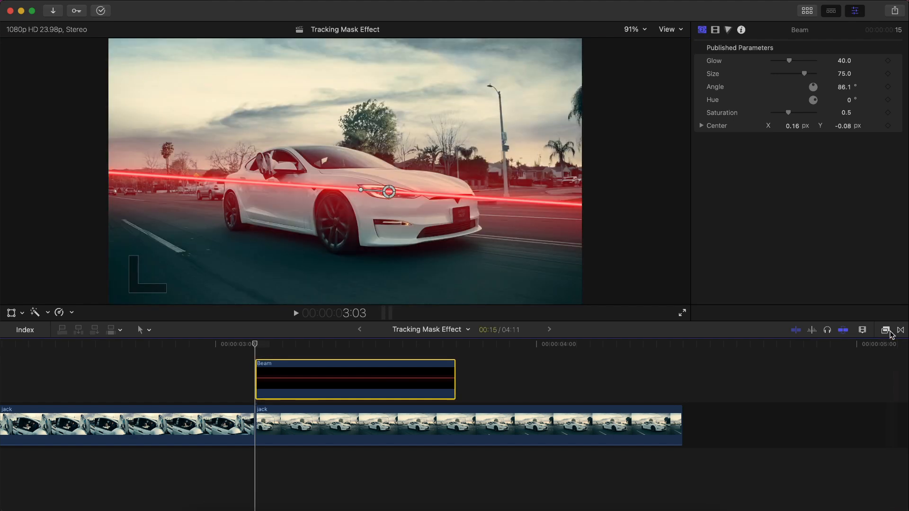
# Apply a Draw Mask to the Beam clip from the headlight, feathered to -100.
pyautogui.click(886, 330)
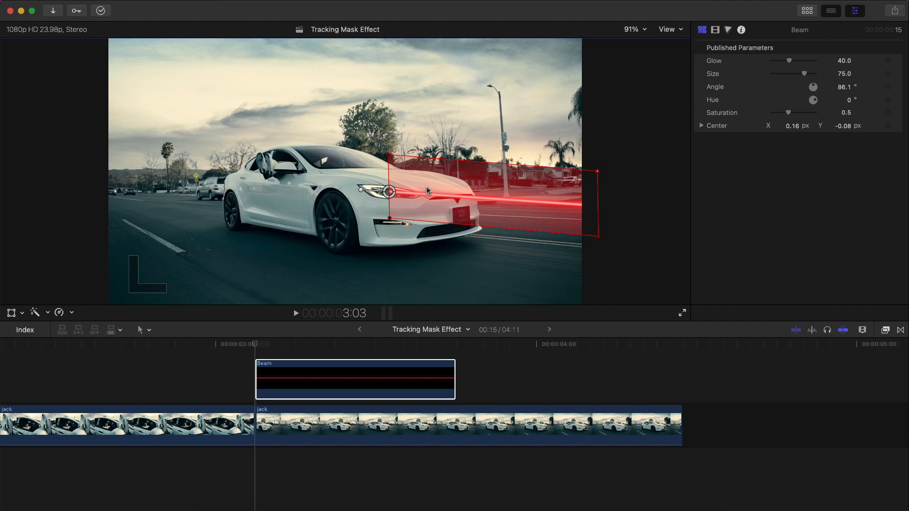
pyautogui.moveTo(490, 202)
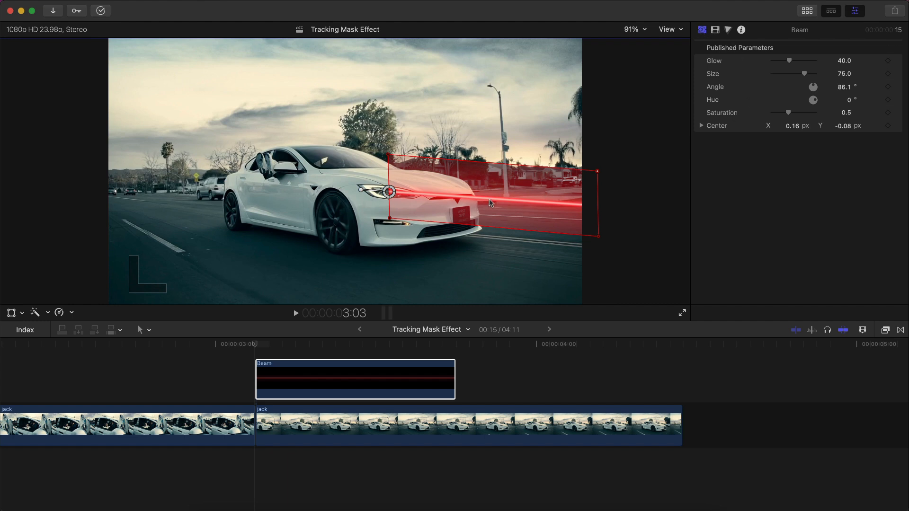
pyautogui.click(715, 29)
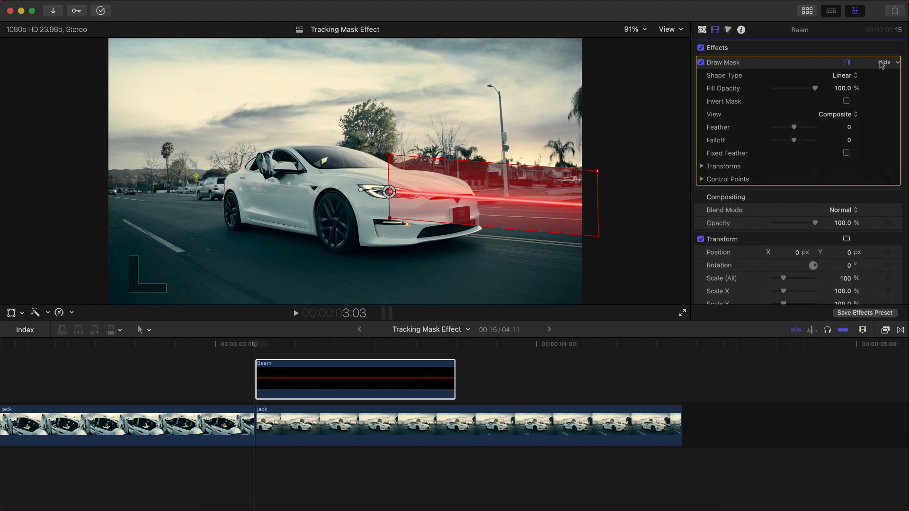
pyautogui.click(839, 222)
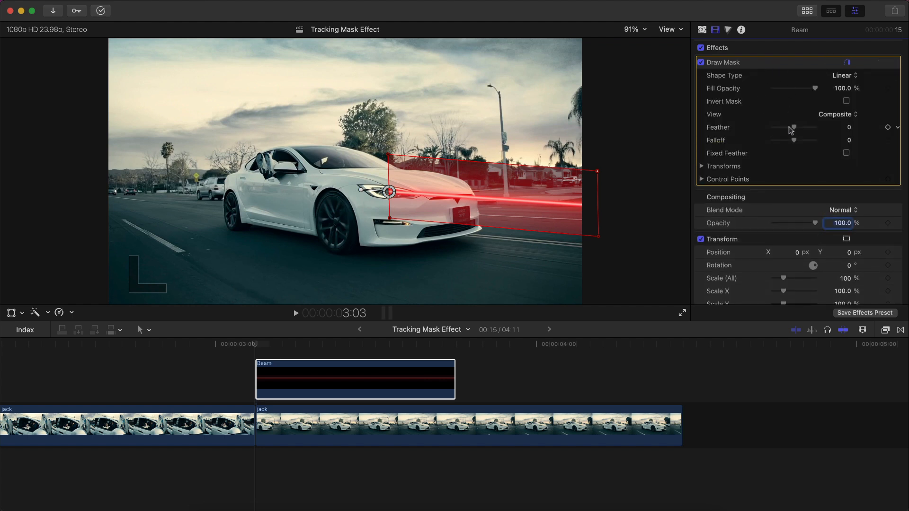
pyautogui.moveTo(795, 127); pyautogui.dragTo(788, 127)
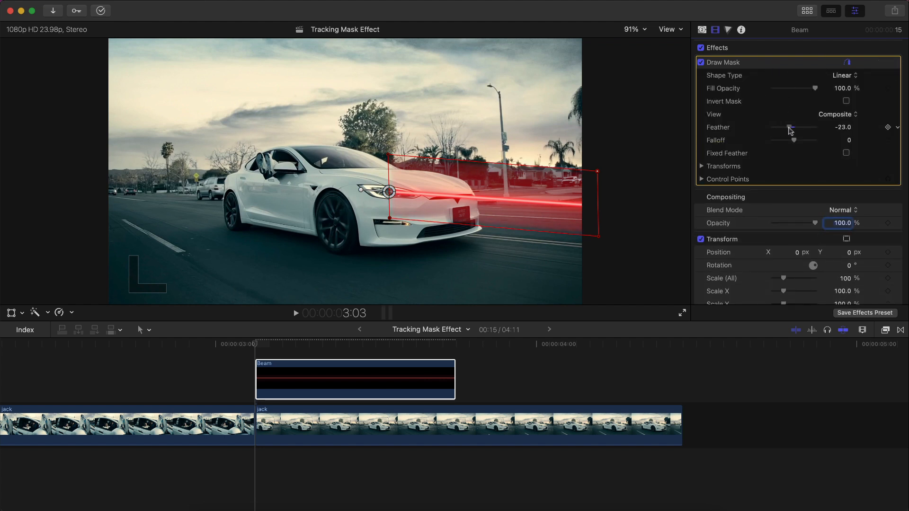
pyautogui.moveTo(787, 127); pyautogui.dragTo(797, 128)
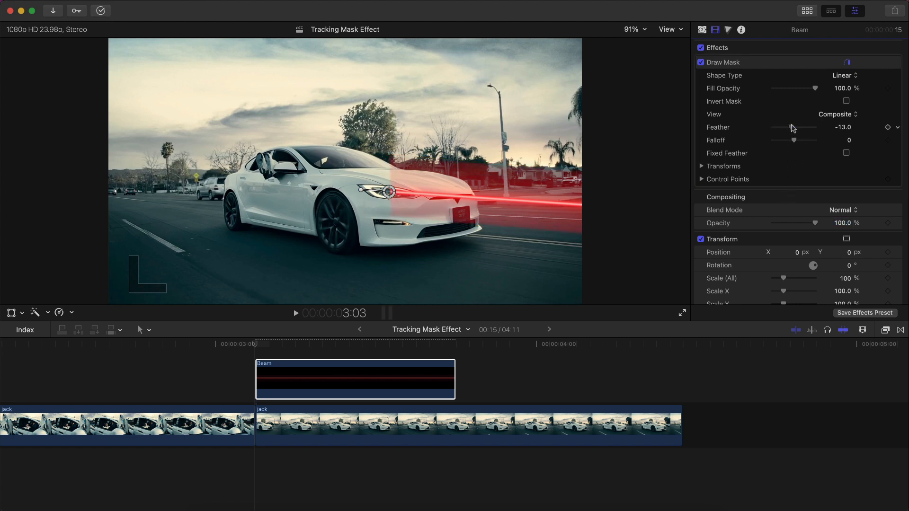
pyautogui.moveTo(788, 126); pyautogui.dragTo(798, 127)
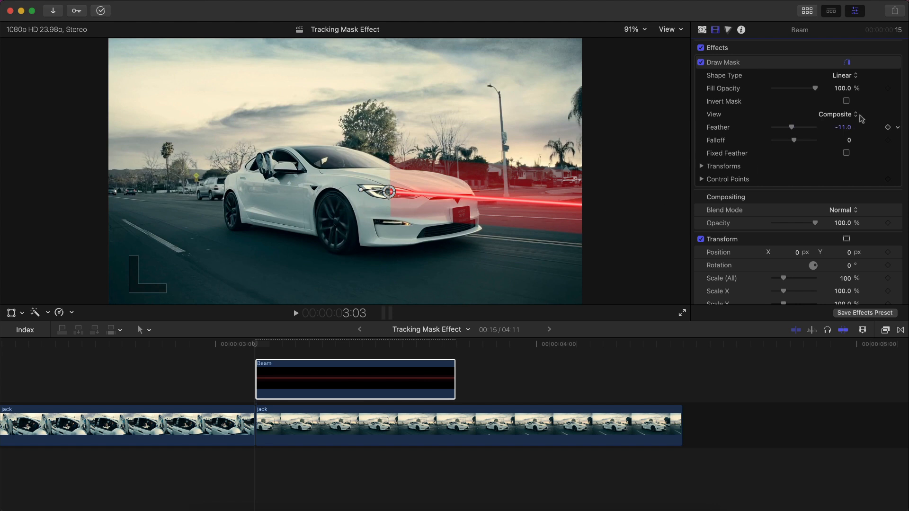
pyautogui.moveTo(783, 127); pyautogui.dragTo(771, 127)
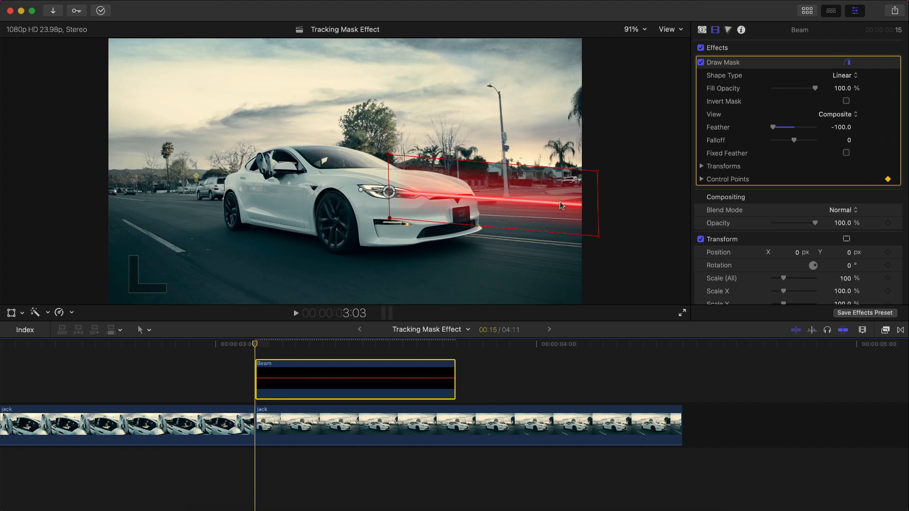
pyautogui.moveTo(600, 217)
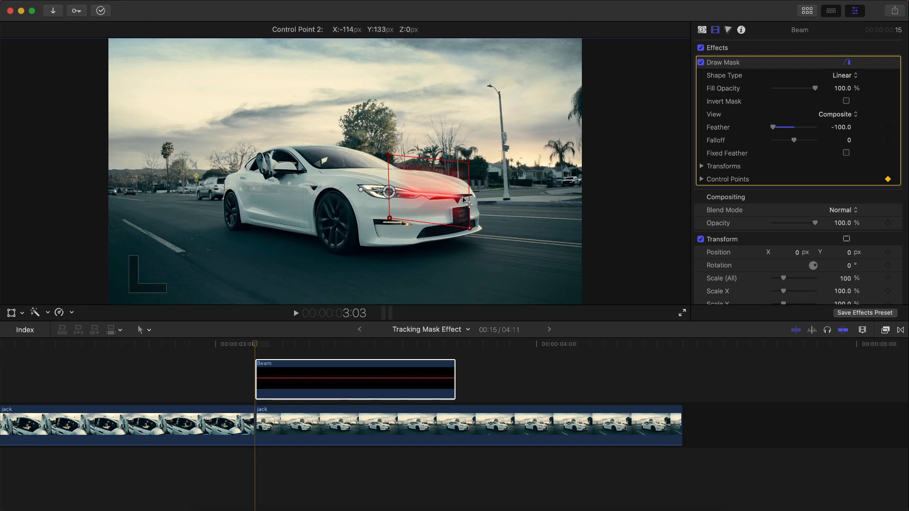
# Reshape the beam's mask edge toward the headlight, re-aligning it at a later playhead position.
pyautogui.moveTo(464, 200); pyautogui.dragTo(400, 197)
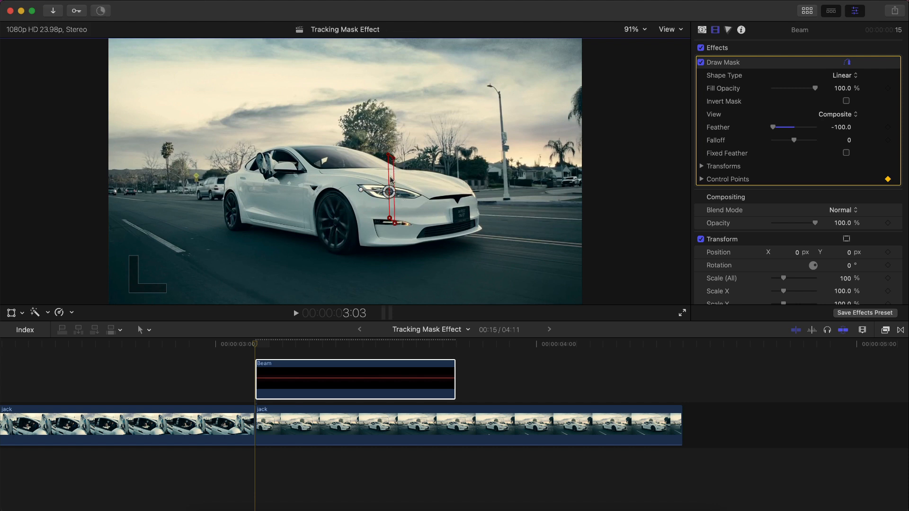
pyautogui.click(346, 344)
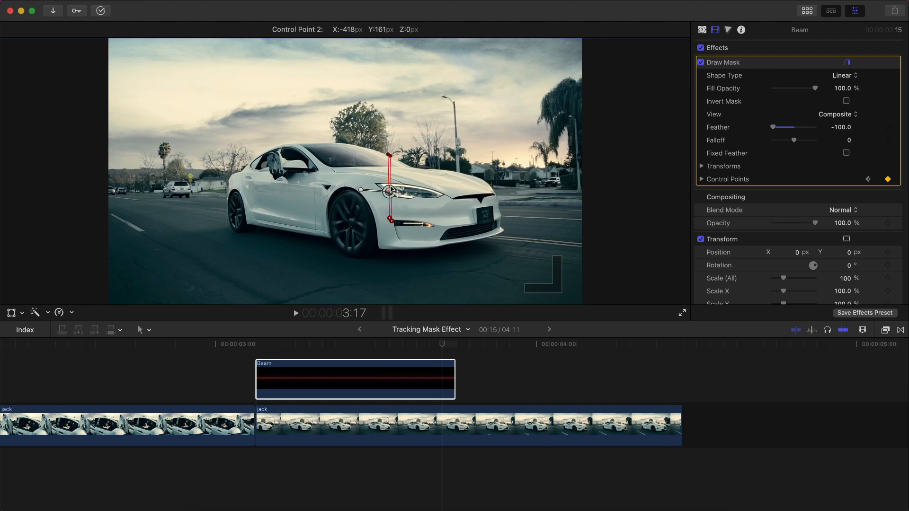
pyautogui.moveTo(390, 191); pyautogui.dragTo(390, 193)
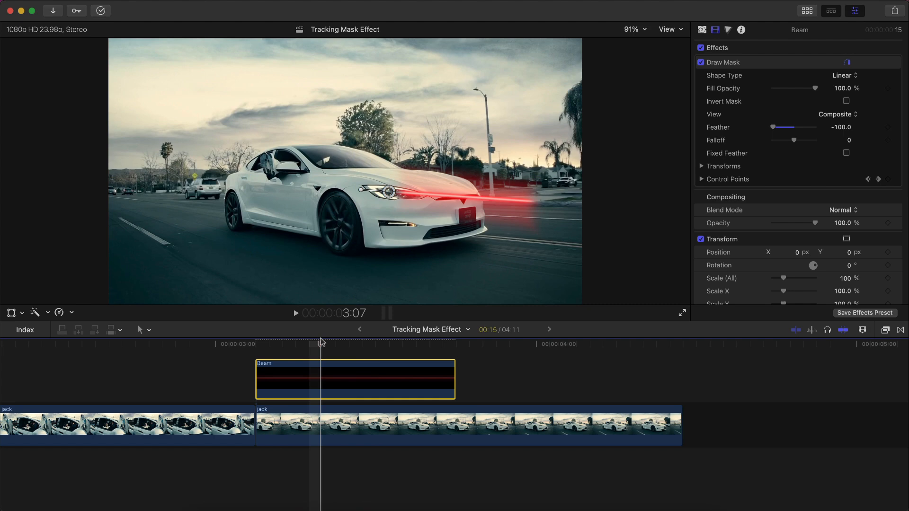
# Analyze the Tesla headlight's motion for the Beam clip and check the track later on.
pyautogui.rightClick(322, 380)
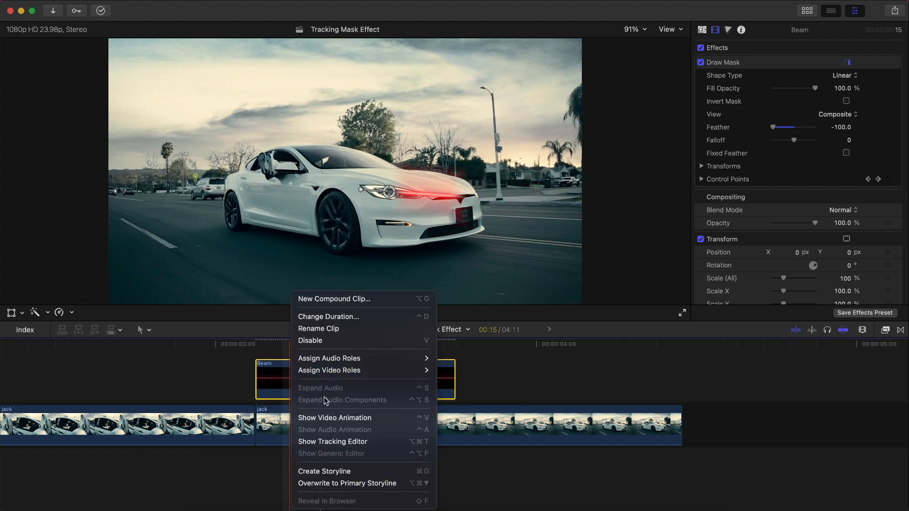
pyautogui.click(335, 418)
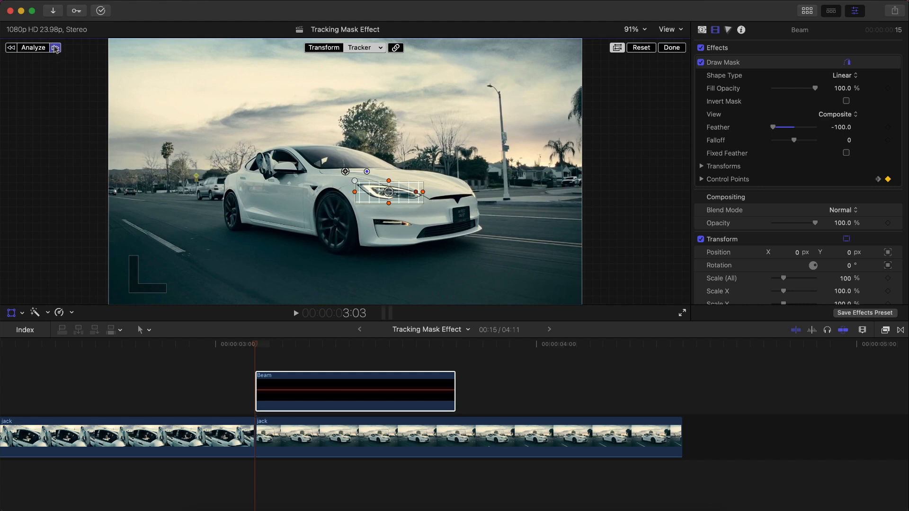
pyautogui.click(32, 47)
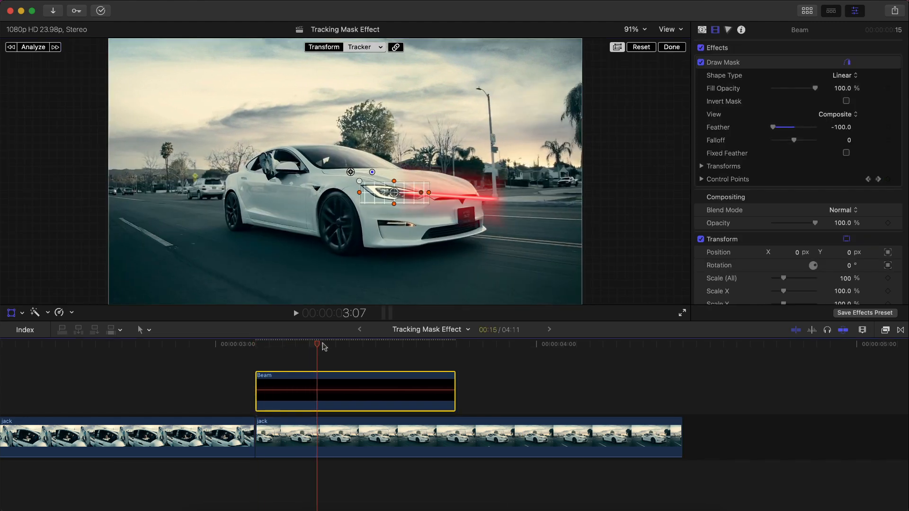
pyautogui.click(295, 313)
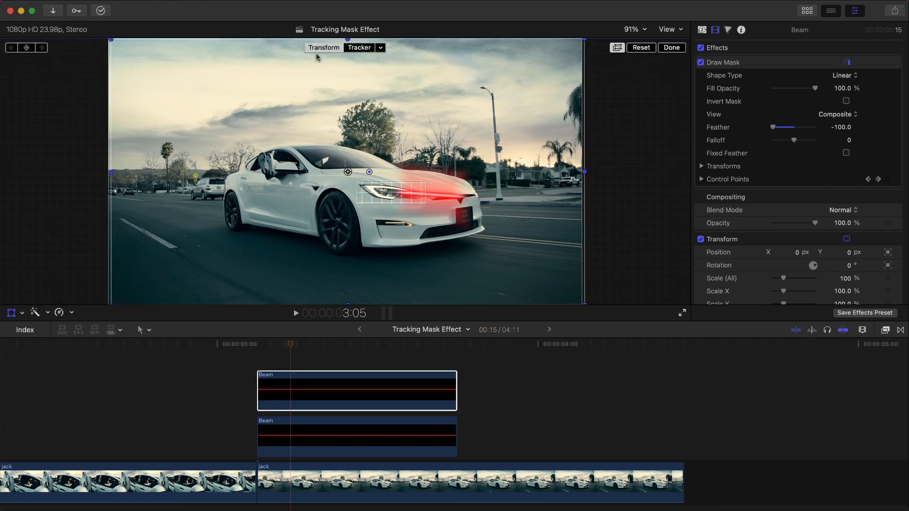
# Play the edit from the opening sneaker shot.
pyautogui.moveTo(348, 171); pyautogui.dragTo(418, 167)
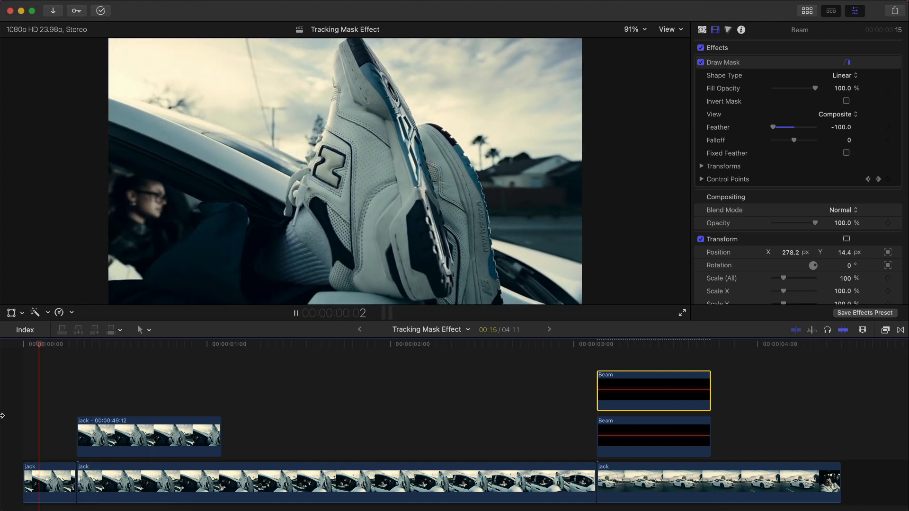
pyautogui.click(413, 344)
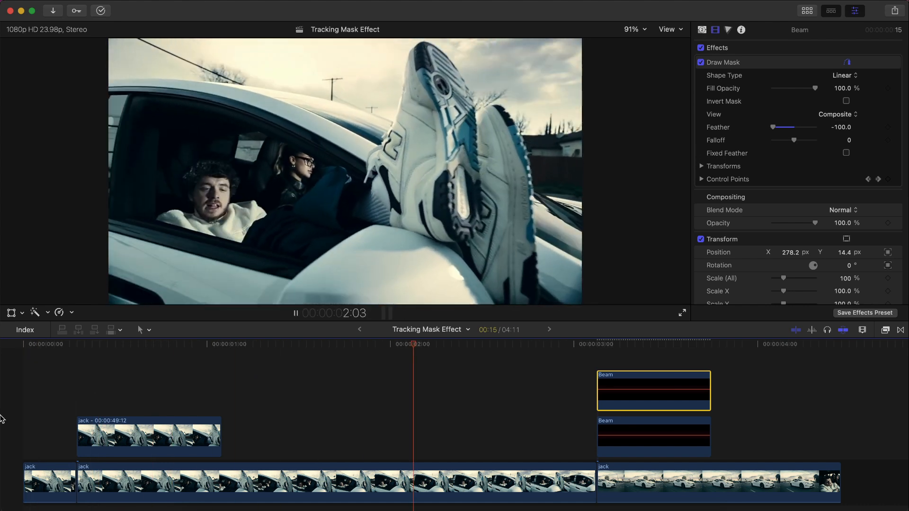